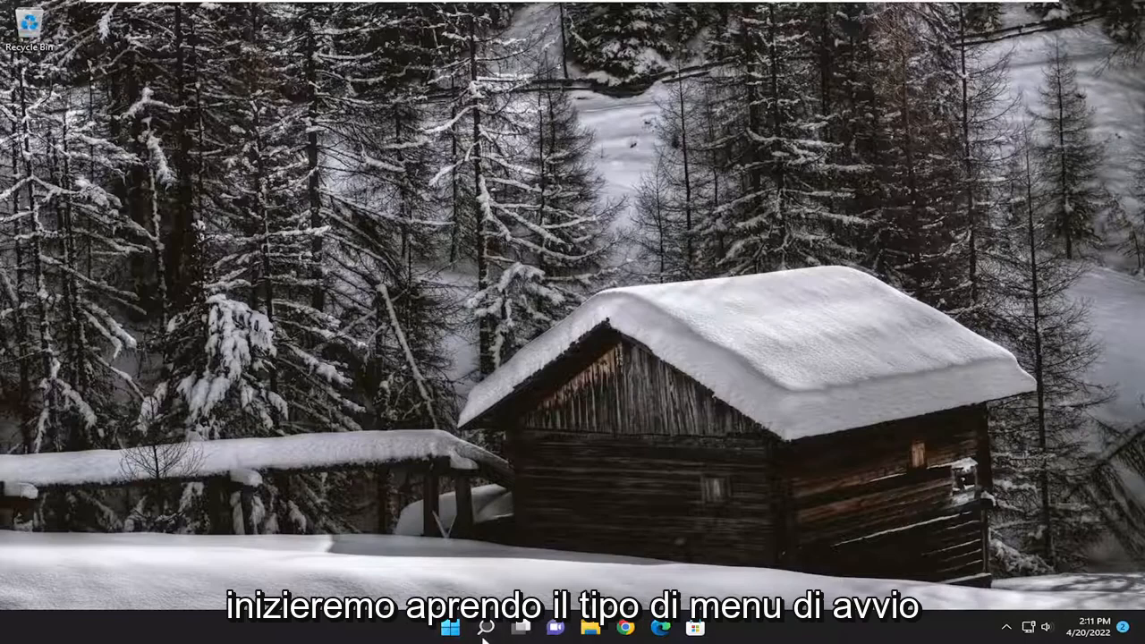
- Search Windows for 'advanced system' to find View advanced system settings
click(486, 627)
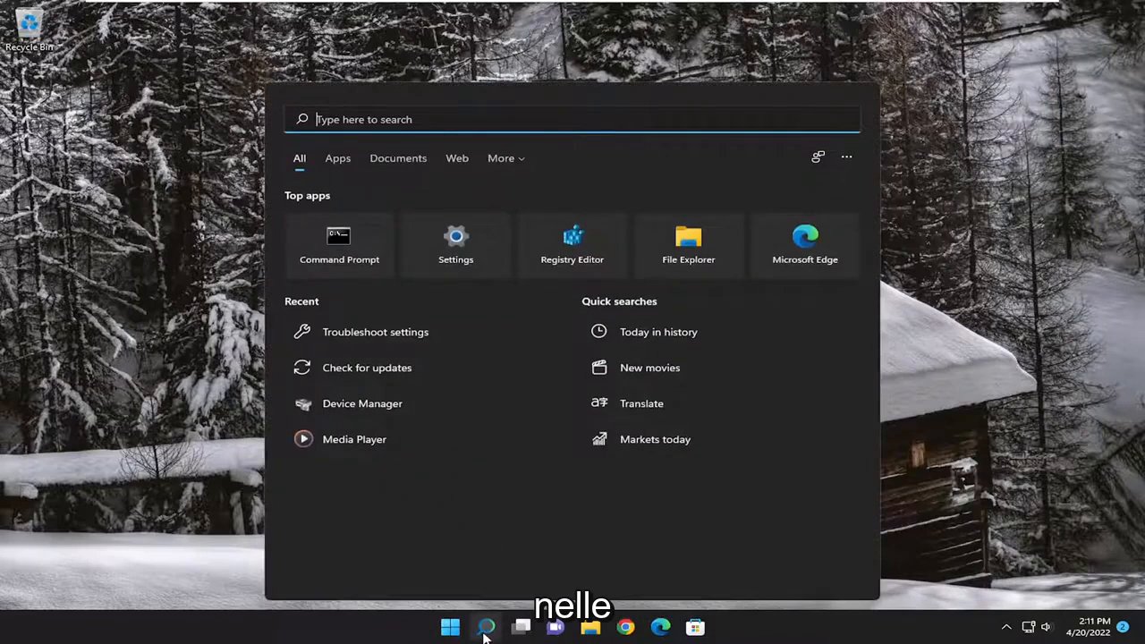
text(advanced system)
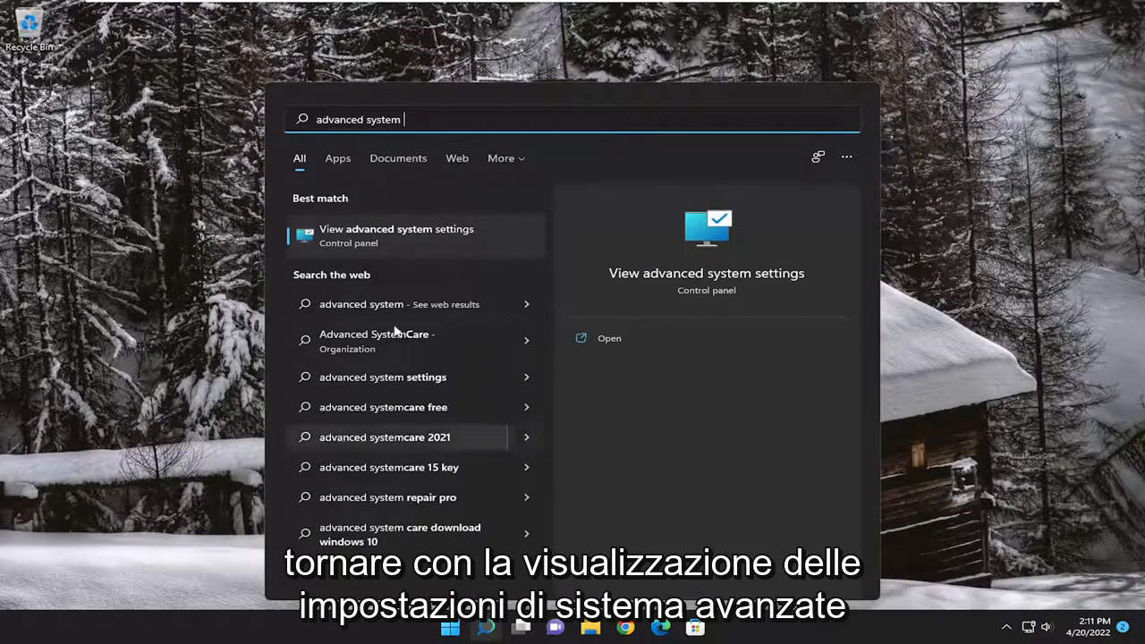
mouse_move(407, 245)
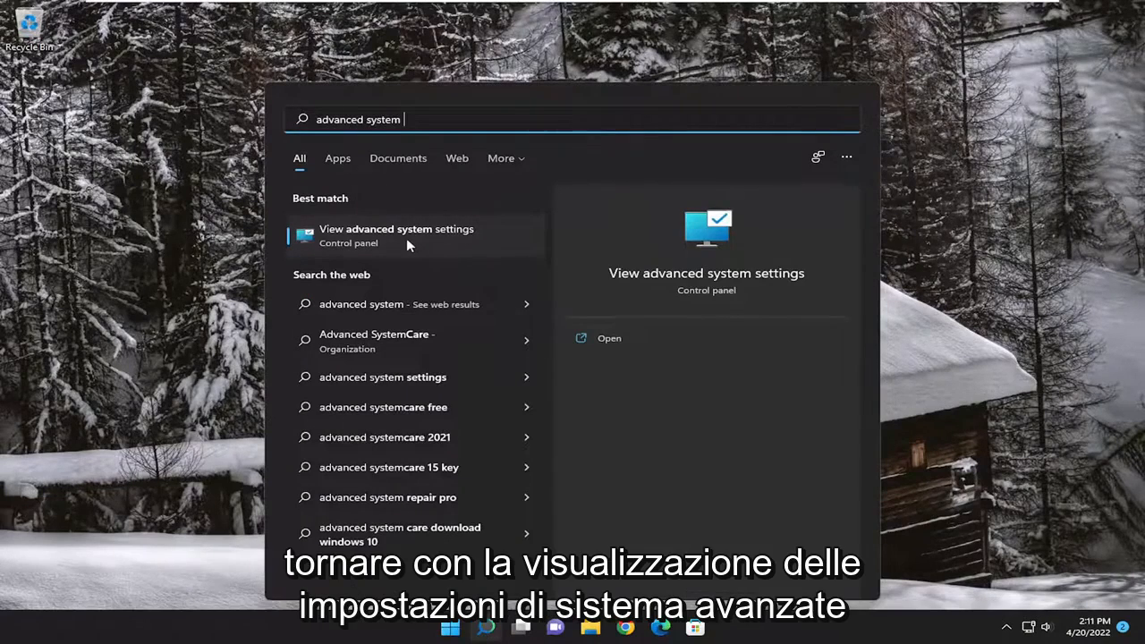
- Open System Properties on the Advanced tab via View advanced system settings
click(396, 235)
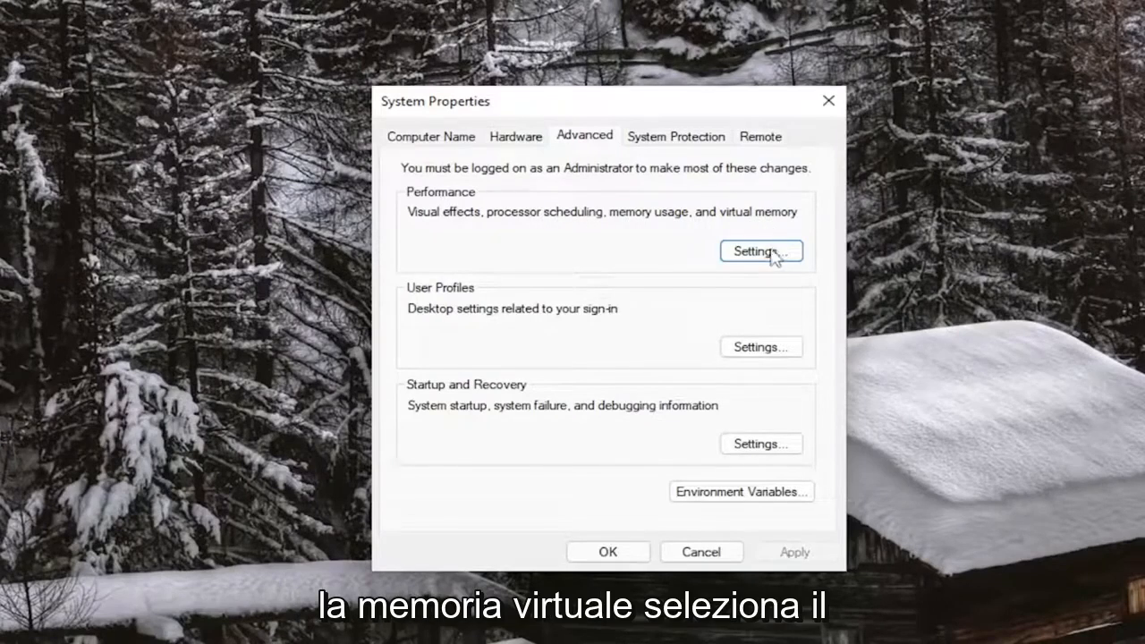
- Set Data Execution Prevention to essential Windows programs and services only, and confirm with OK
click(759, 250)
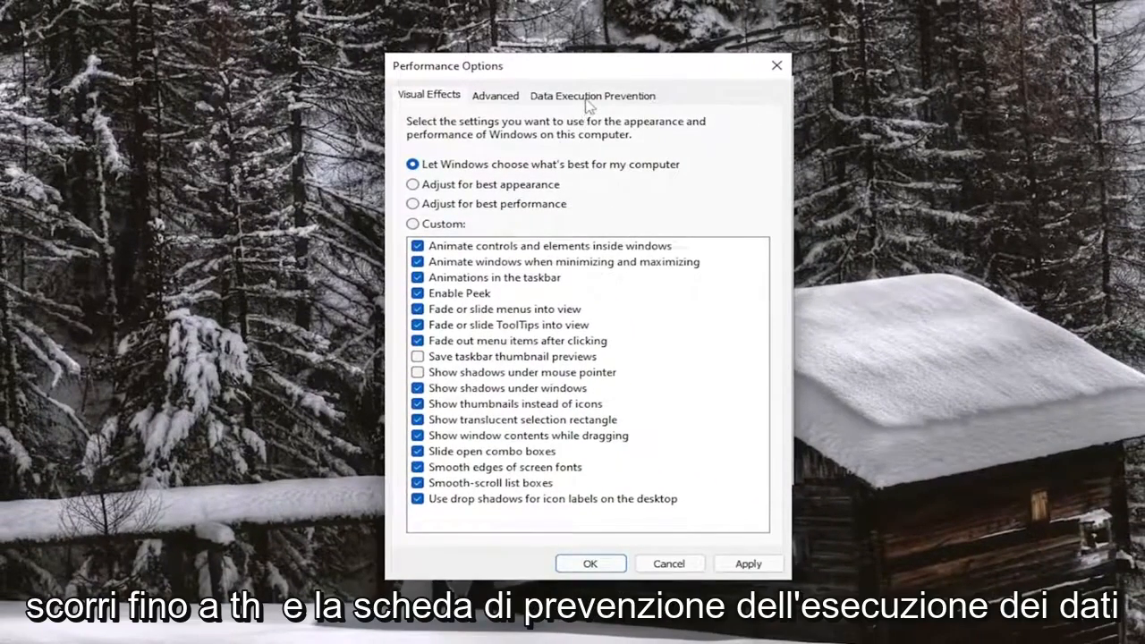
click(591, 95)
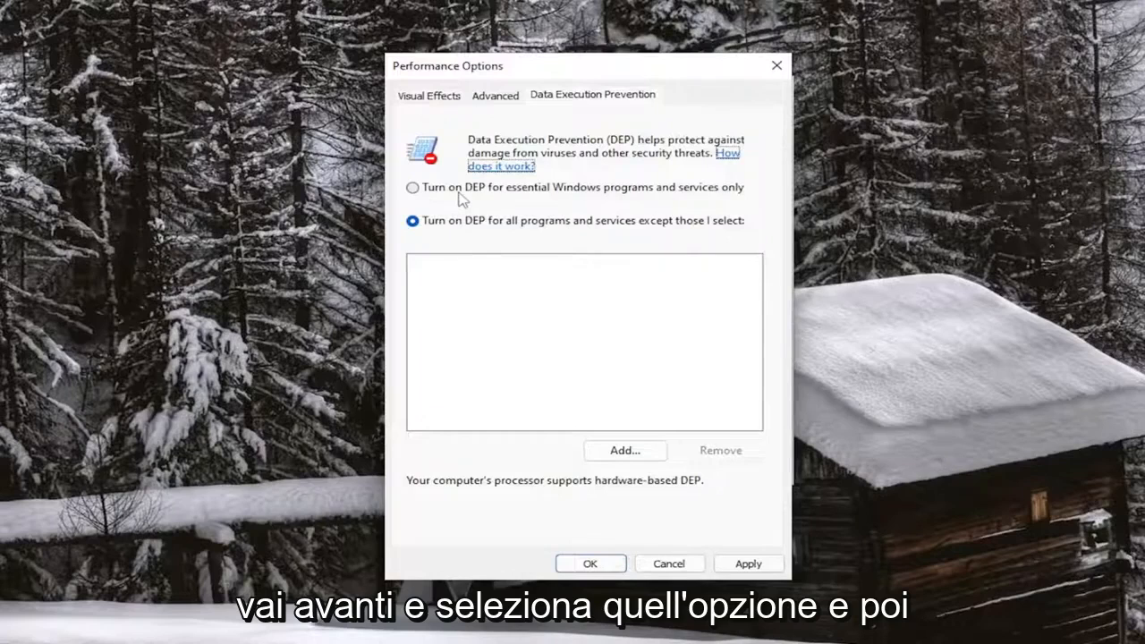
click(412, 187)
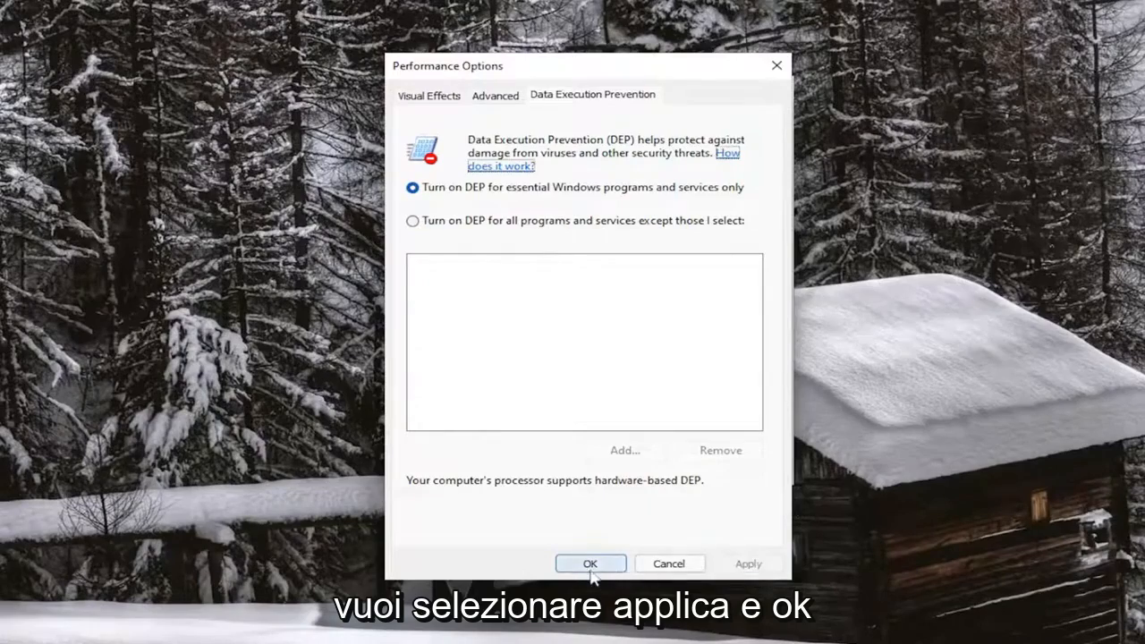
click(589, 563)
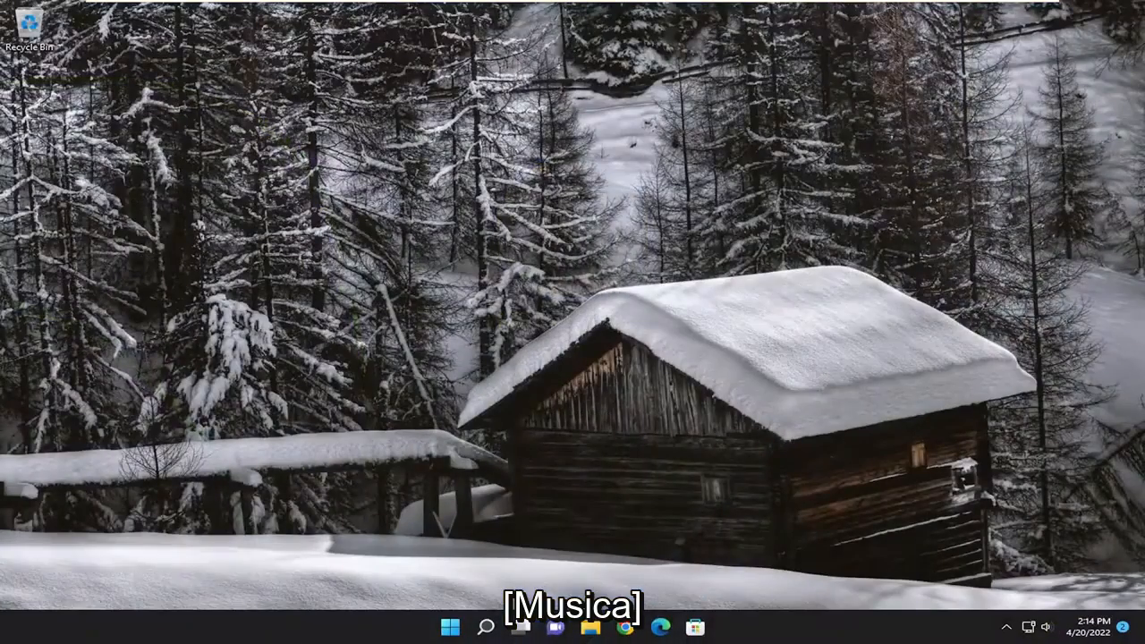
- Search 'cmd' and run Command Prompt as administrator, approving the UAC prompt
text(cmd)
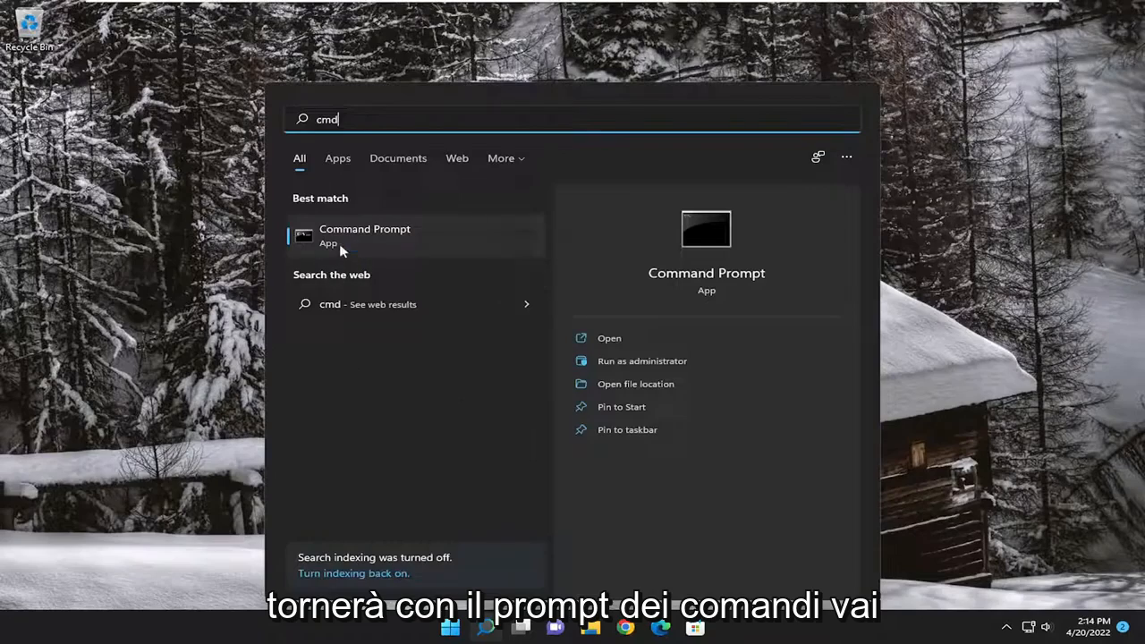
right_click(364, 235)
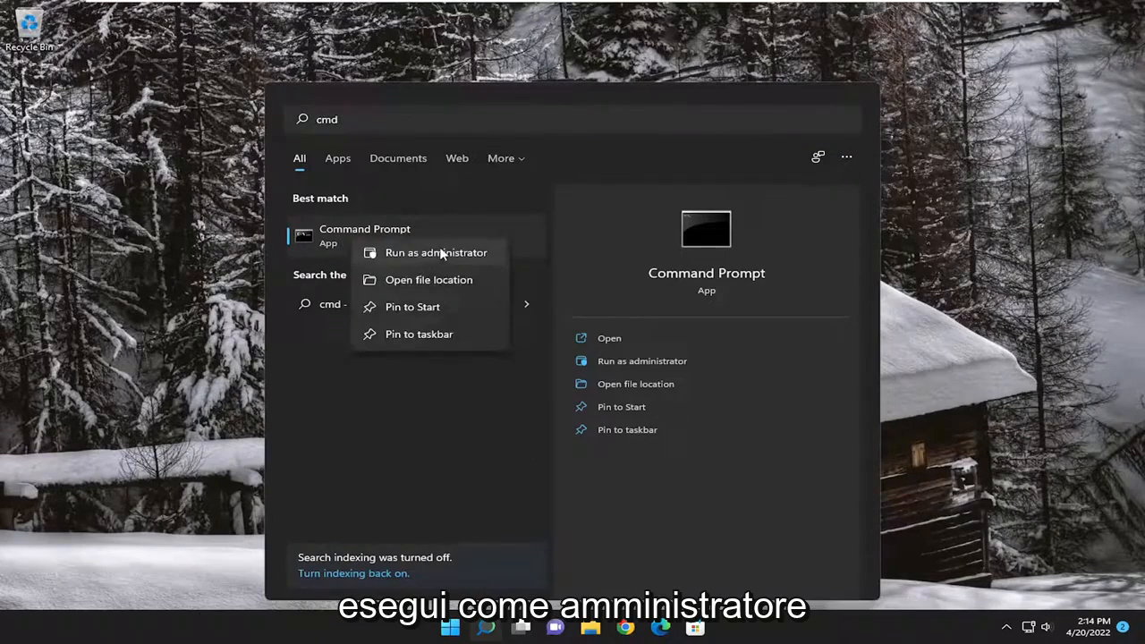
click(436, 252)
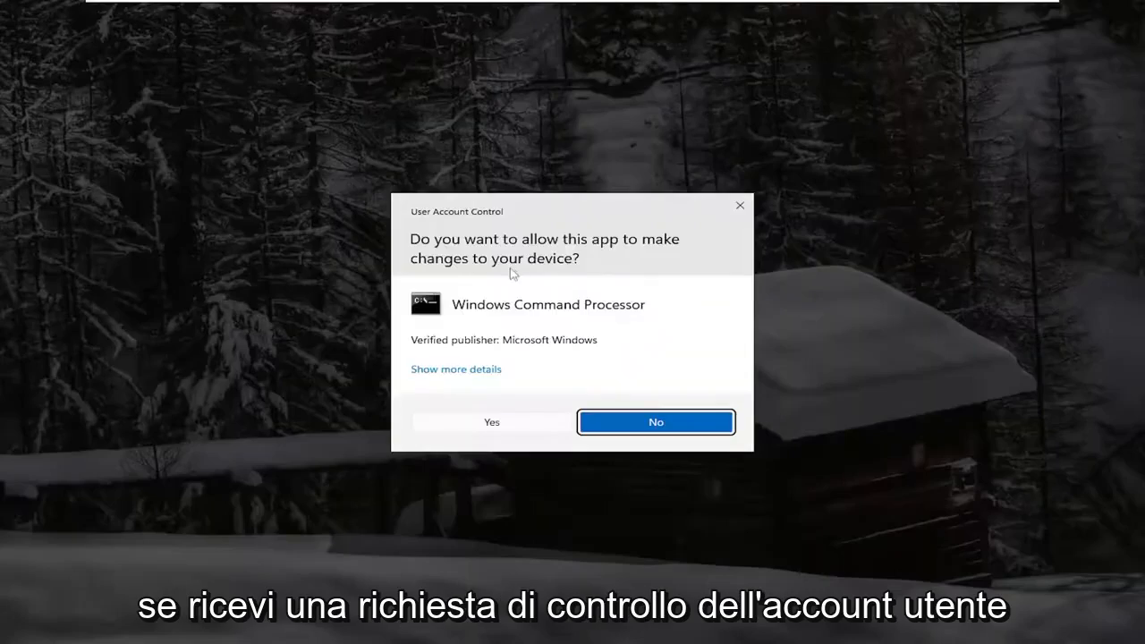
click(491, 421)
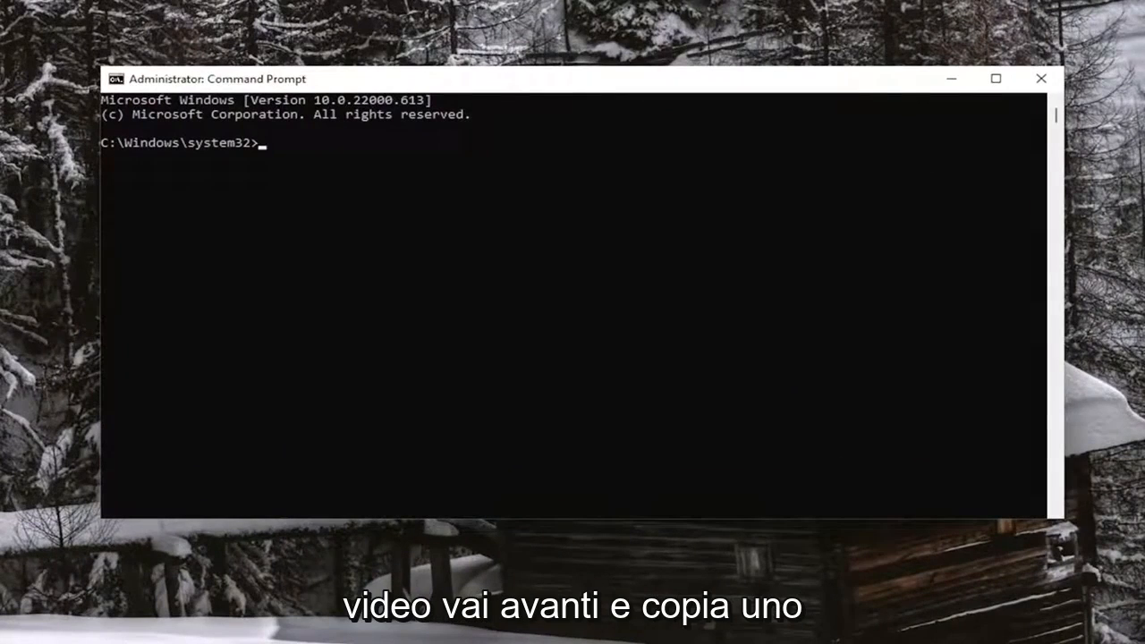
mouse_move(543, 109)
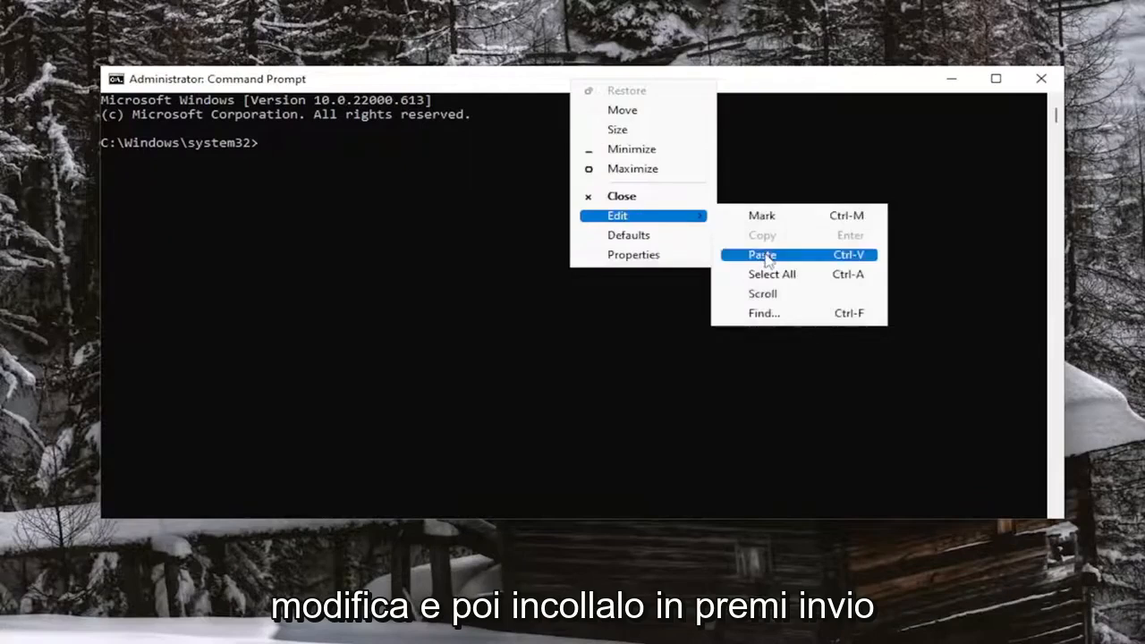
- Paste and run 'regsvr32 vbscript.dll', then dismiss the success message
click(761, 254)
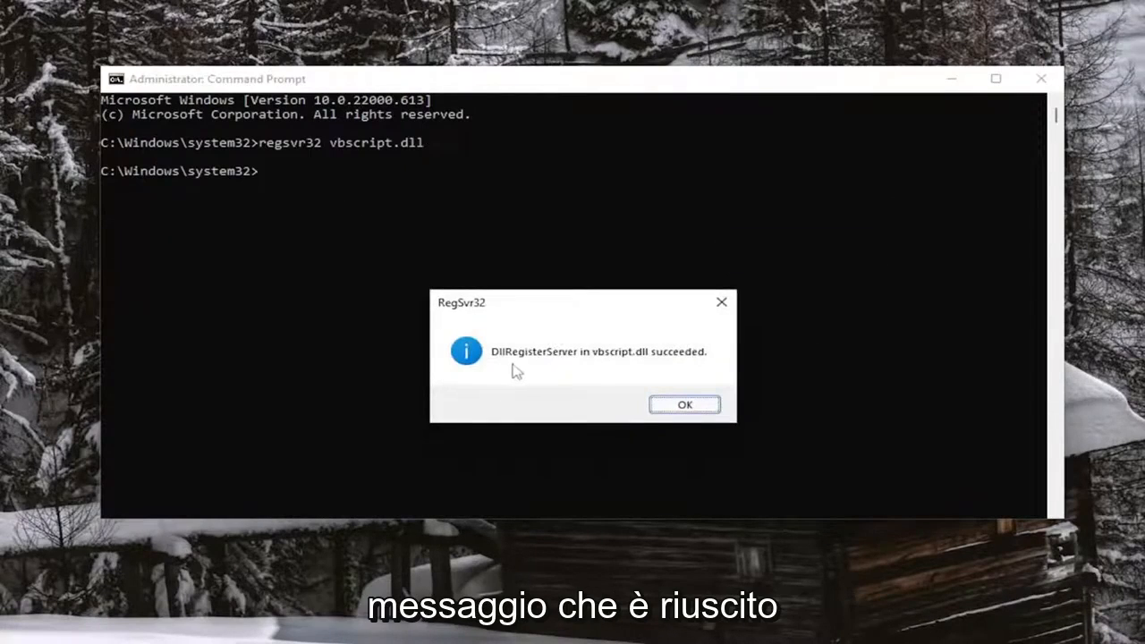
click(684, 405)
text(regsvr32 jscript.dll)
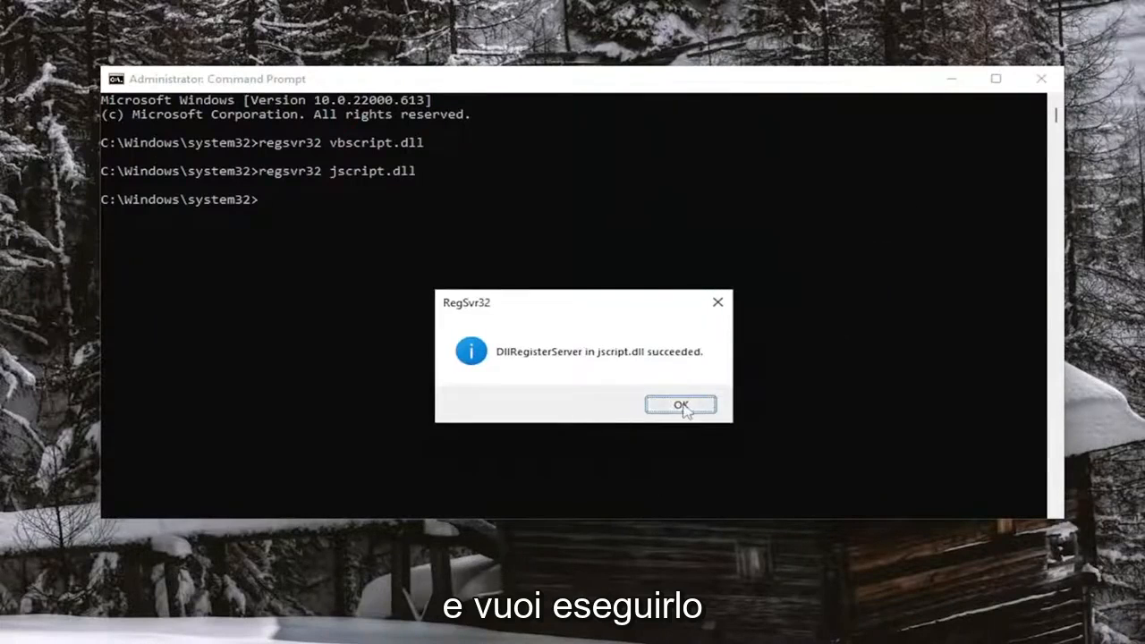
- Dismiss the RegSvr32 success message after registering jscript.dll
click(681, 404)
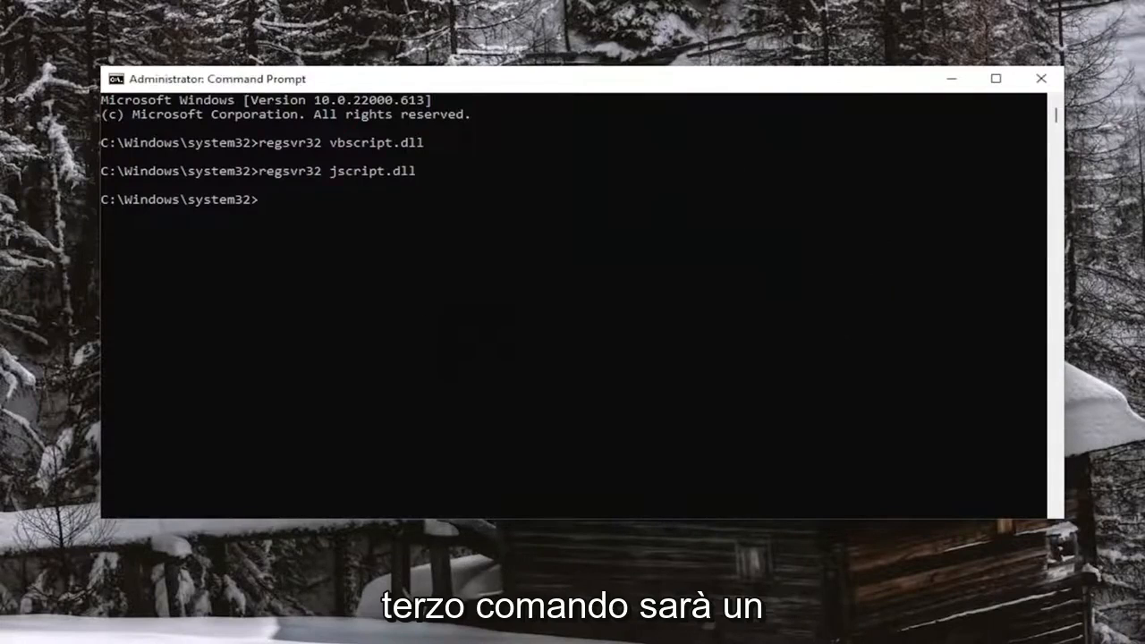
mouse_move(626, 98)
text(sfc /scannow)
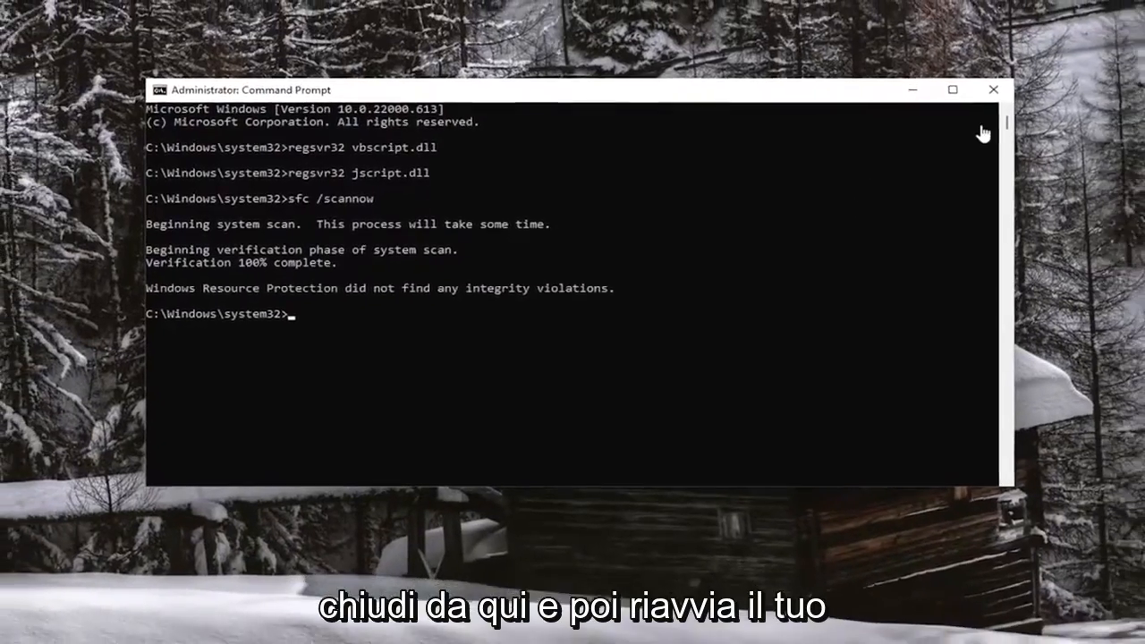
- Close Command Prompt after 'sfc /scannow' reports no integrity violations
click(992, 89)
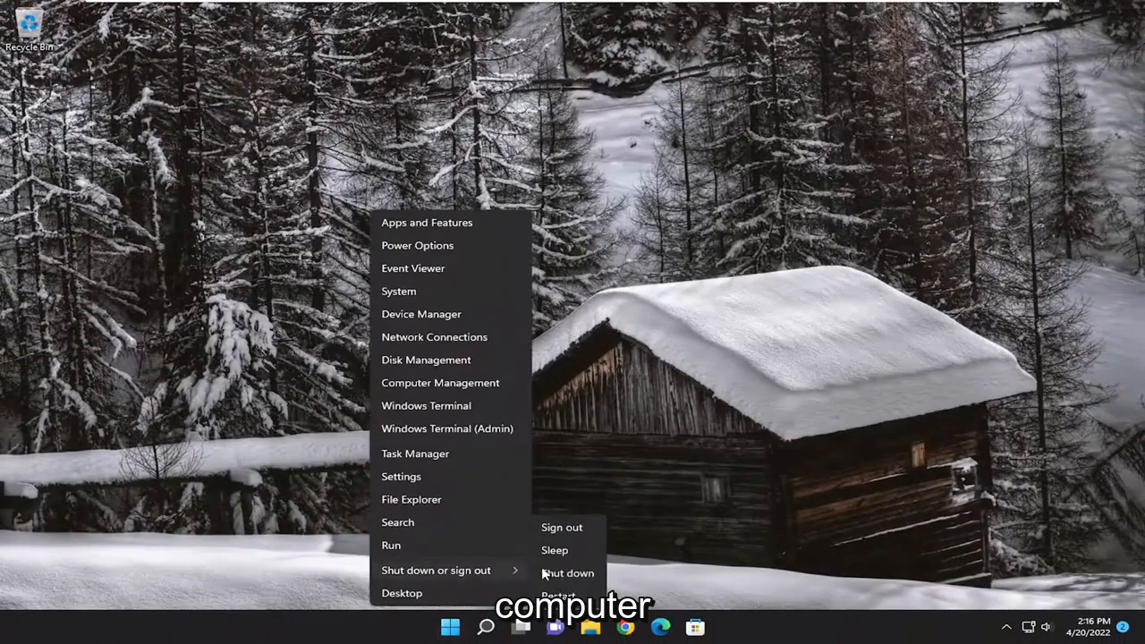
- Choose Restart from the Start button's Shut down or sign out menu
click(562, 527)
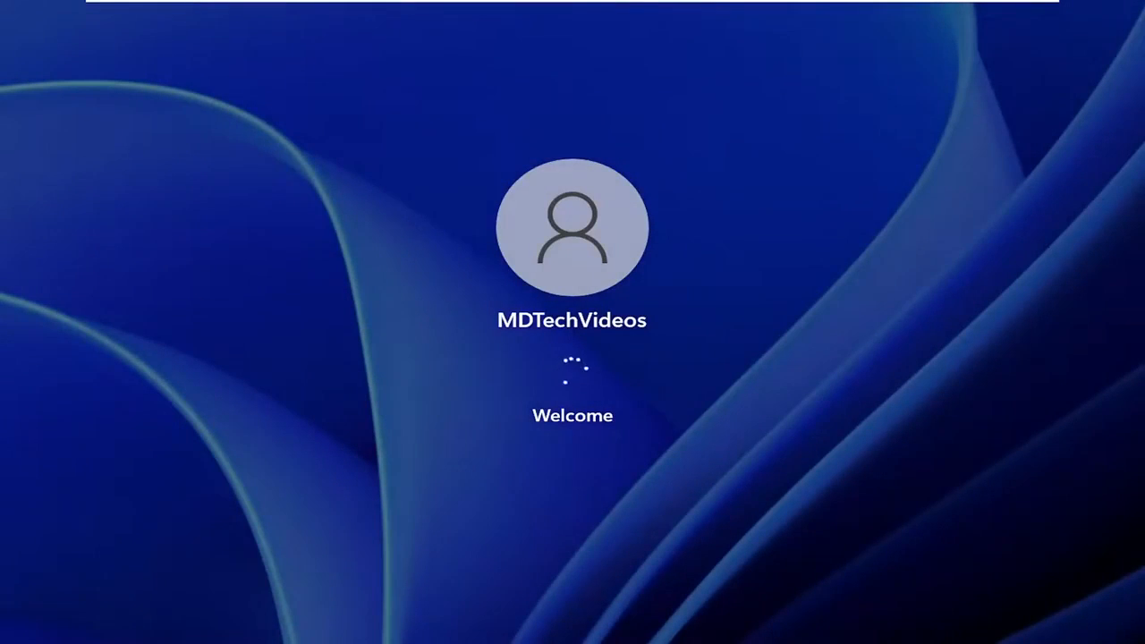